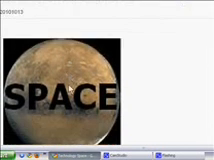
pyautogui.scroll(-3)
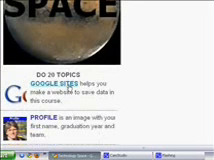
pyautogui.scroll(-3)
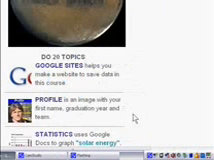
pyautogui.scroll(-3)
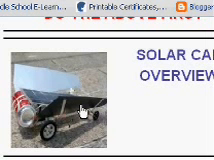
pyautogui.scroll(-3)
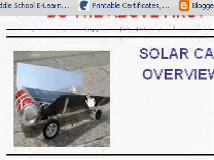
pyautogui.scroll(-3)
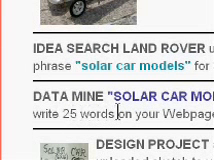
pyautogui.scroll(-3)
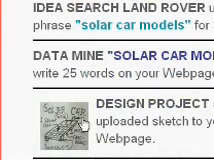
pyautogui.scroll(-3)
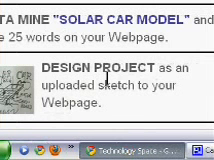
pyautogui.scroll(-3)
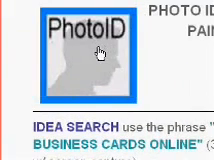
pyautogui.scroll(-3)
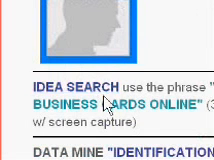
pyautogui.scroll(-3)
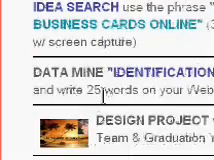